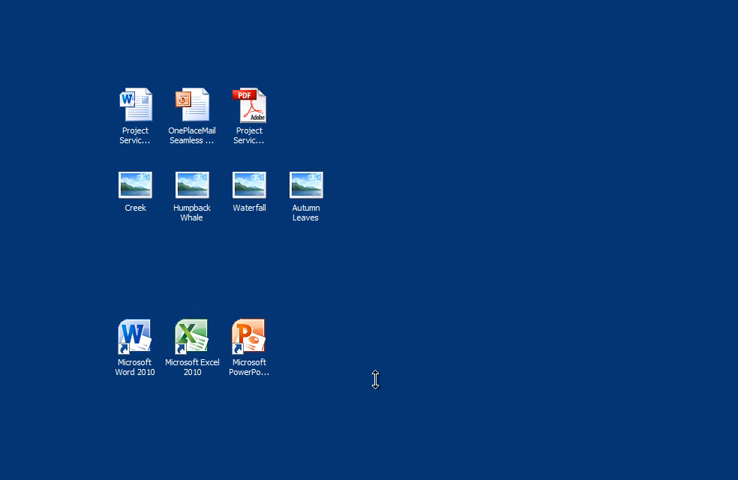
mouse_move(215, 155)
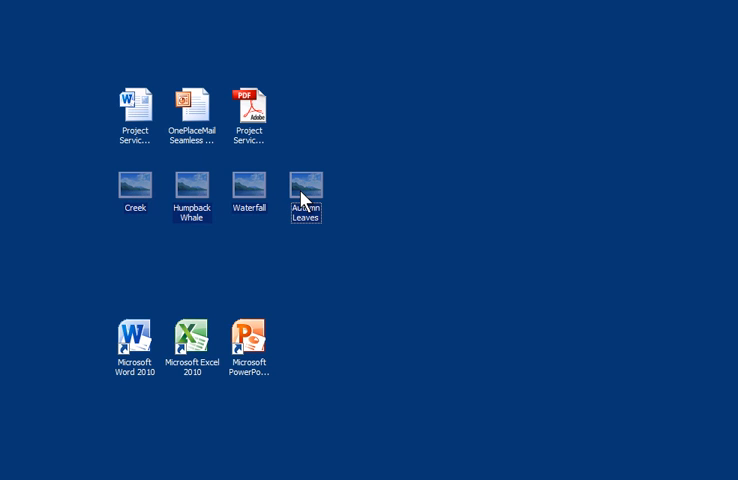
Bring up the context menu for the Creek, Humpback Whale, Waterfall and Autumn Leaves photos.
right_click(305, 193)
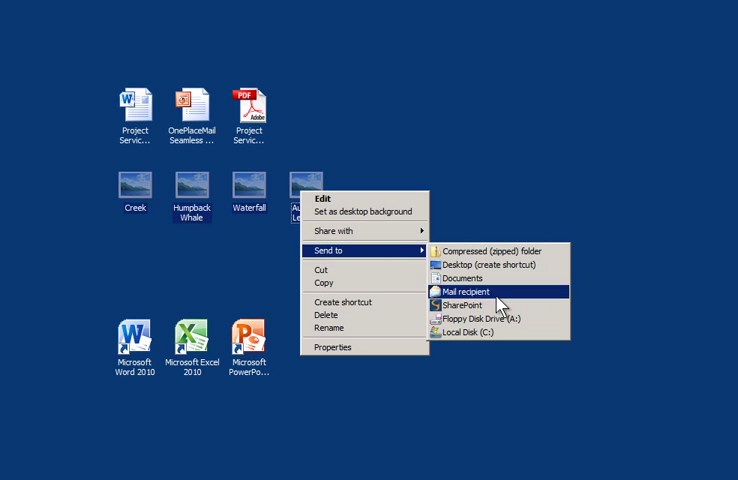
mouse_move(497, 305)
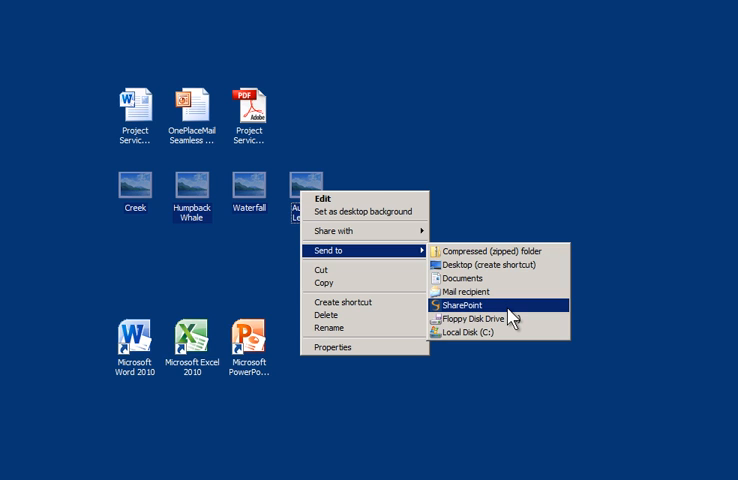
Send the pictures to SharePoint's Picture Library, keeping file names as titles.
click(459, 305)
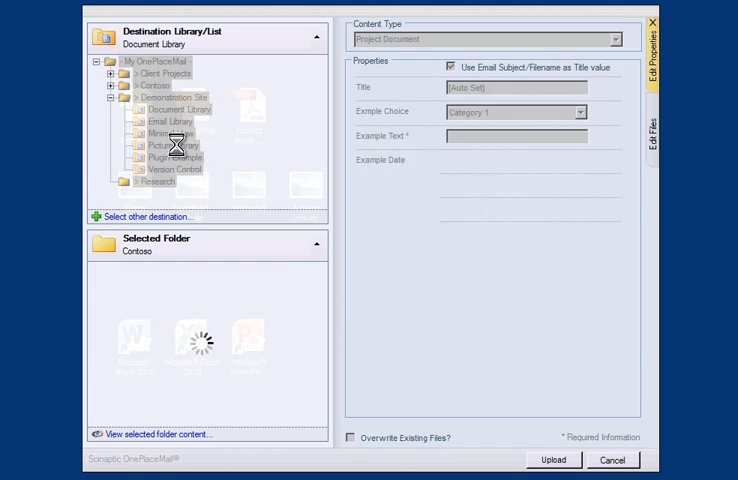
click(165, 145)
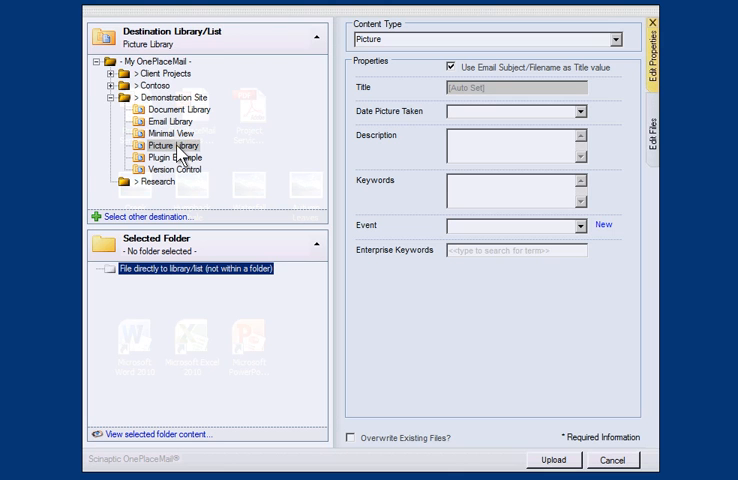
mouse_move(445, 105)
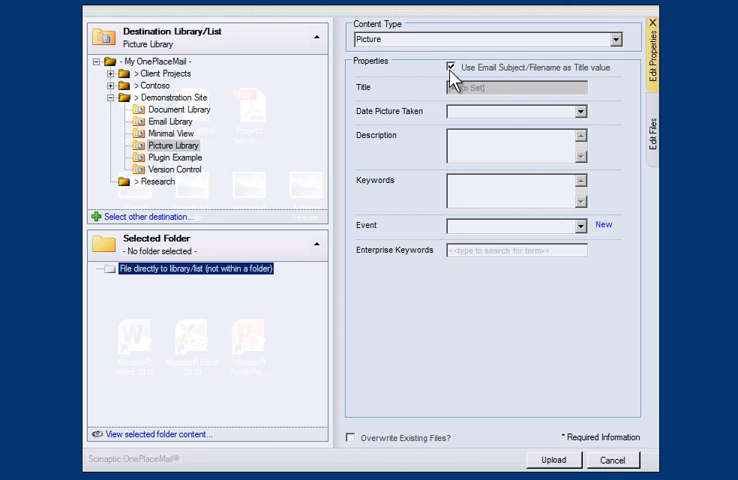
click(452, 67)
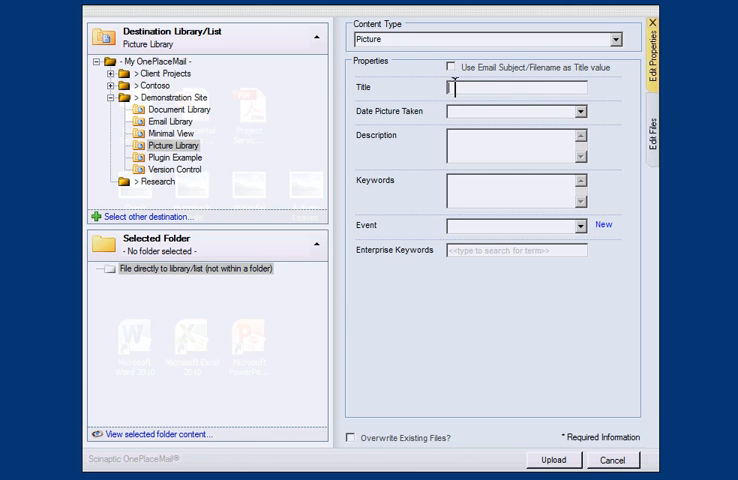
click(451, 67)
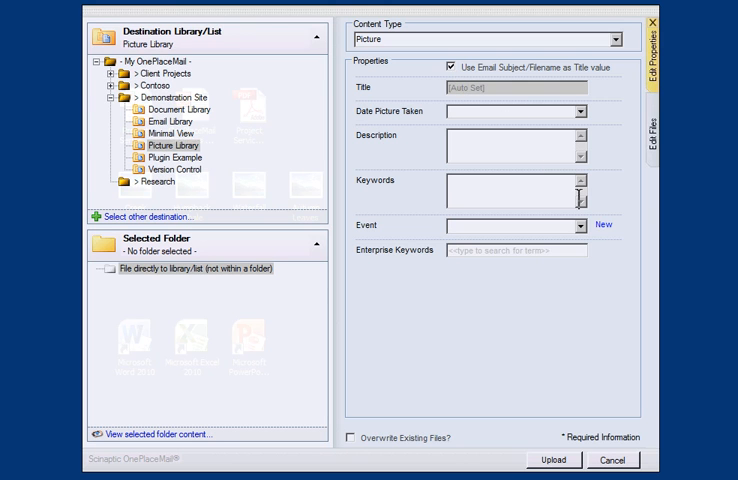
mouse_move(603, 226)
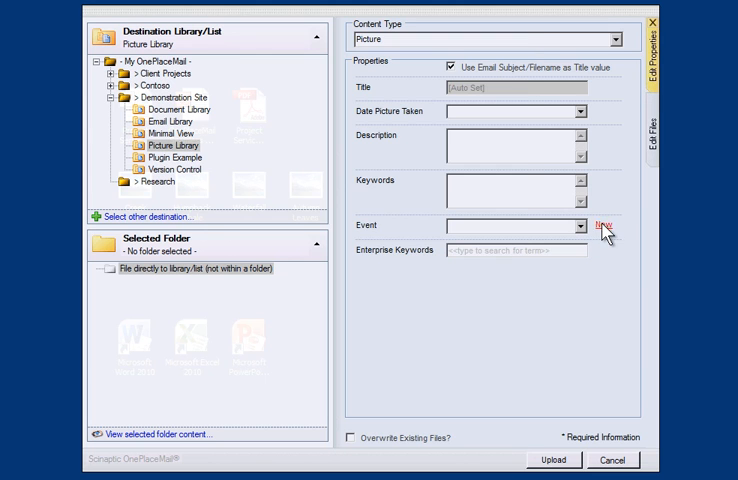
Create the AGM 2010 event in Sydney and add the Manly keyword.
click(601, 223)
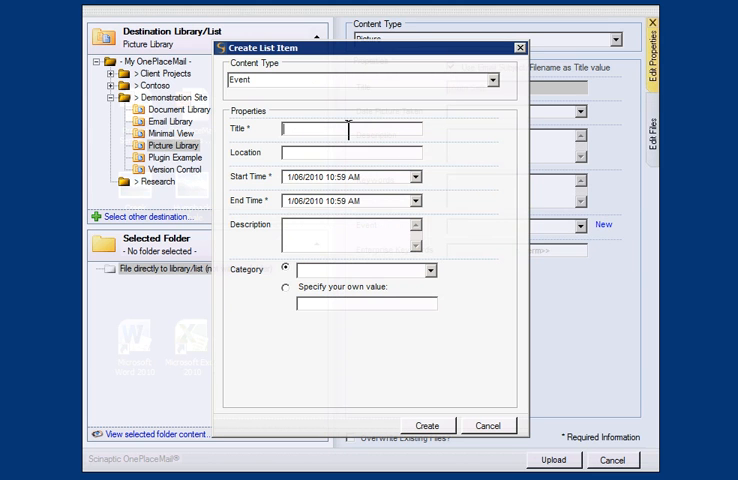
text(AGM 2010)
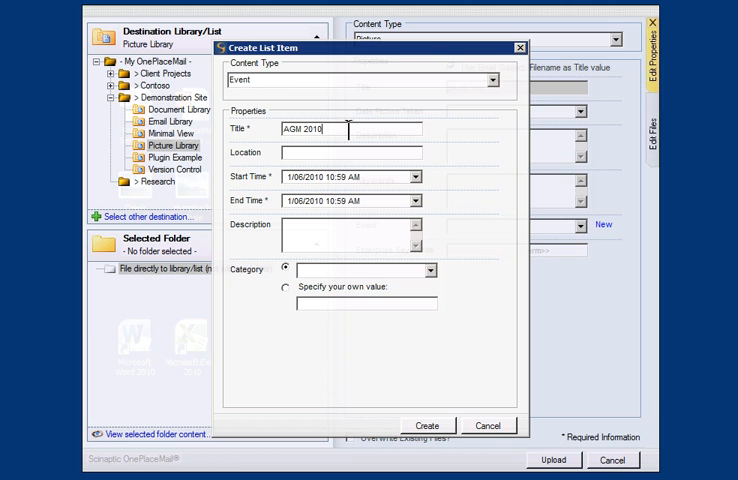
text(Sydney)
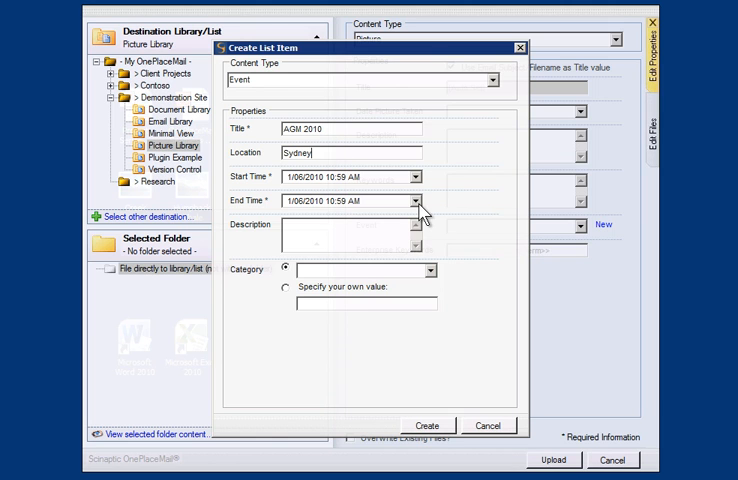
mouse_move(380, 262)
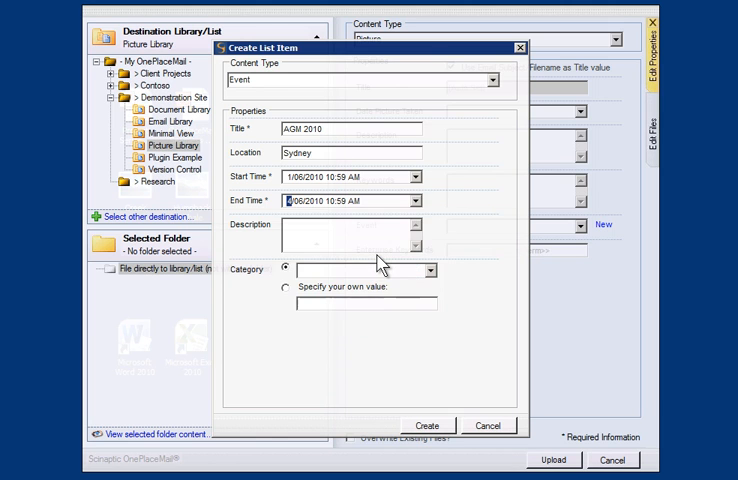
click(428, 425)
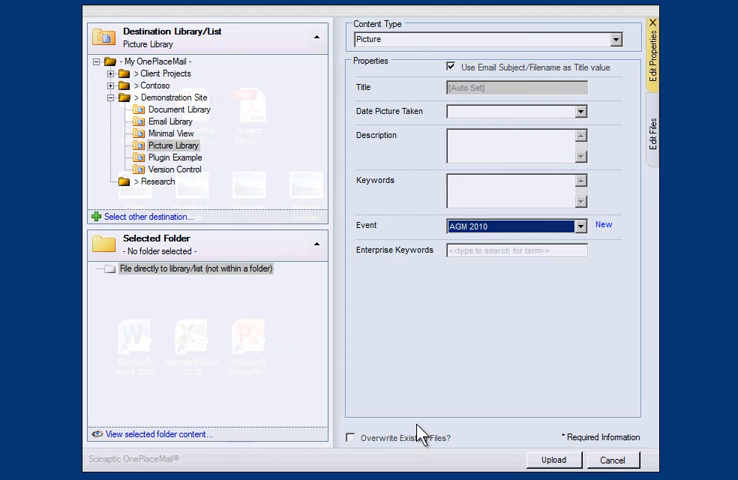
text(manl)
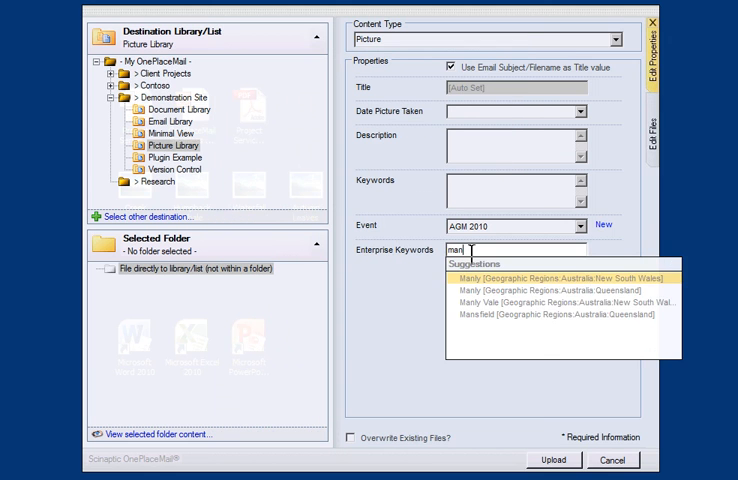
click(560, 277)
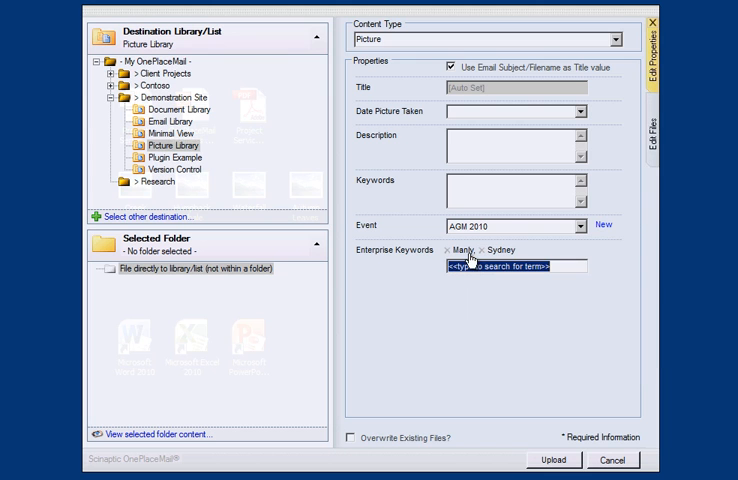
mouse_move(652, 155)
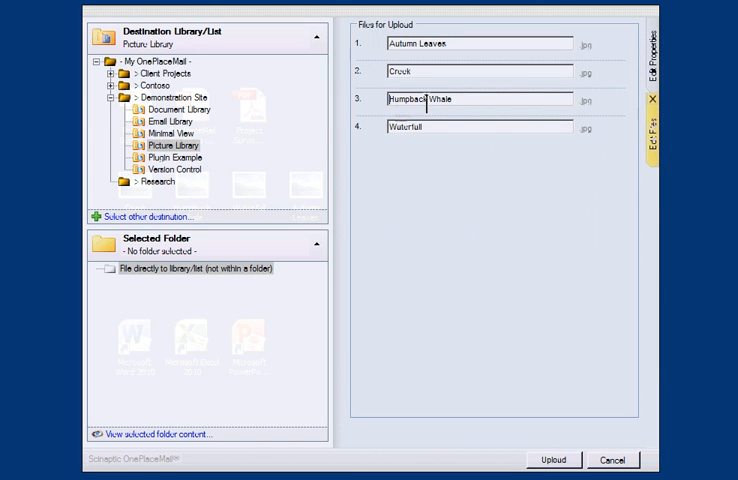
Rename Humpback Whale to '2010 Viewing Season - Humpback Whale' and upload all four pictures.
text(2010 View)
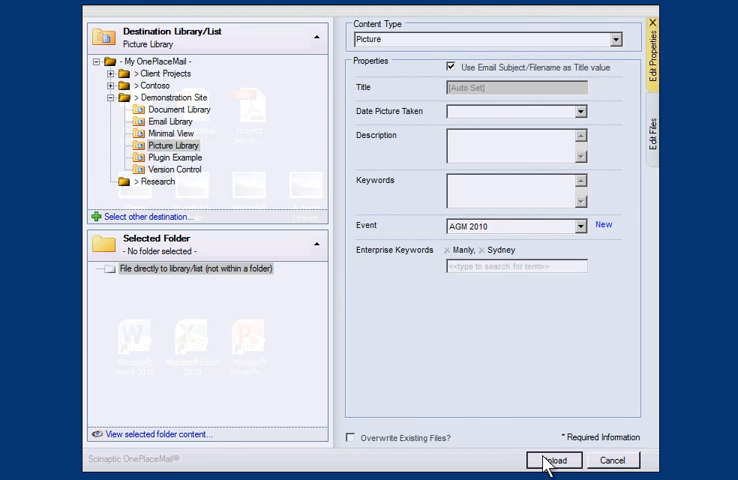
click(555, 459)
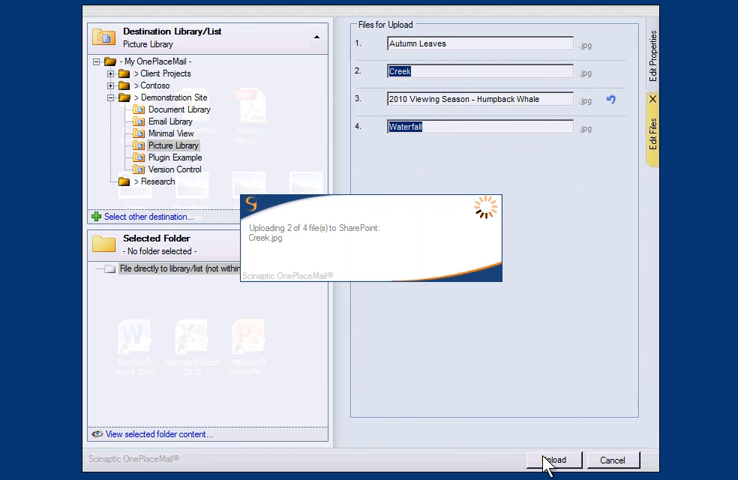
click(554, 459)
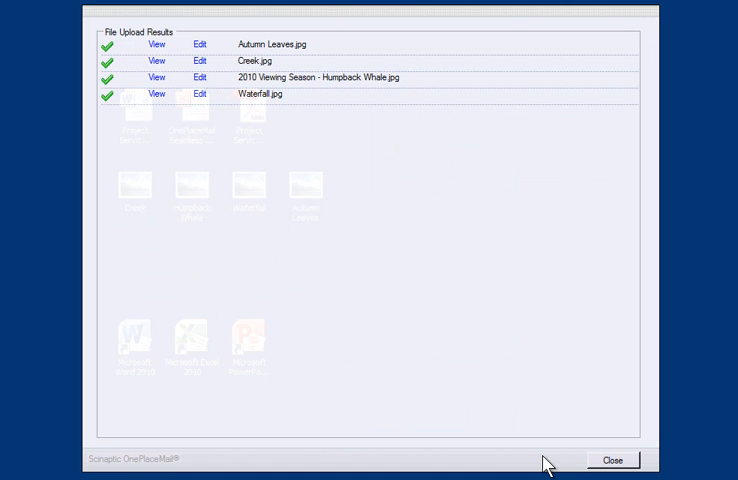
mouse_move(222, 122)
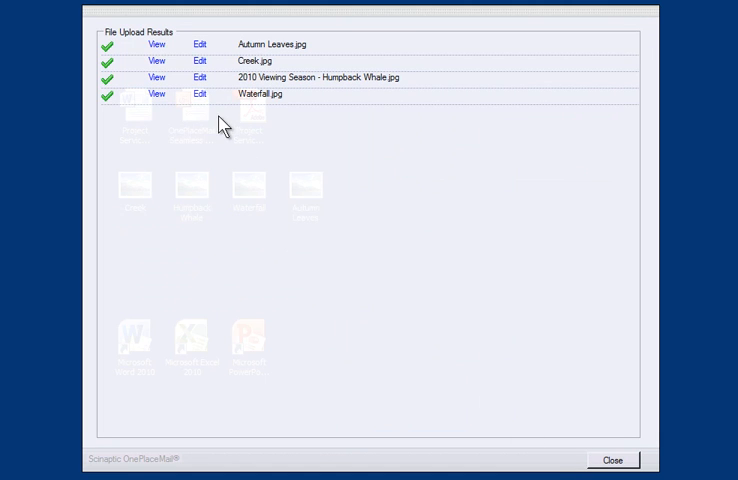
View the uploaded 2010 Viewing Season - Humpback Whale picture page in SharePoint.
click(155, 77)
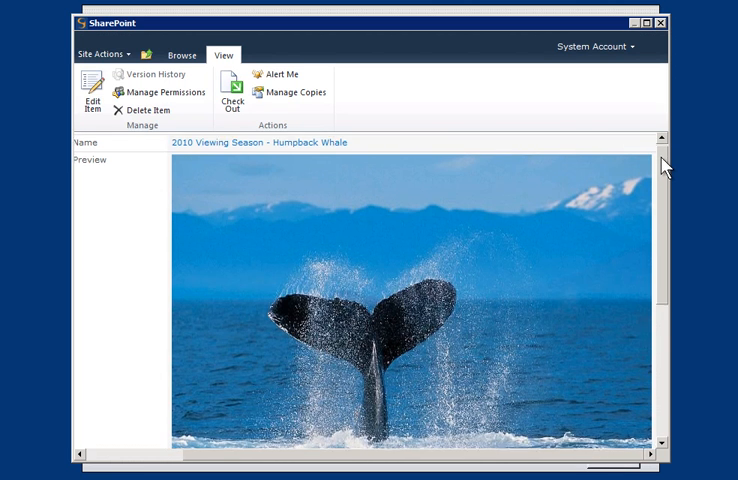
scroll(down, 3)
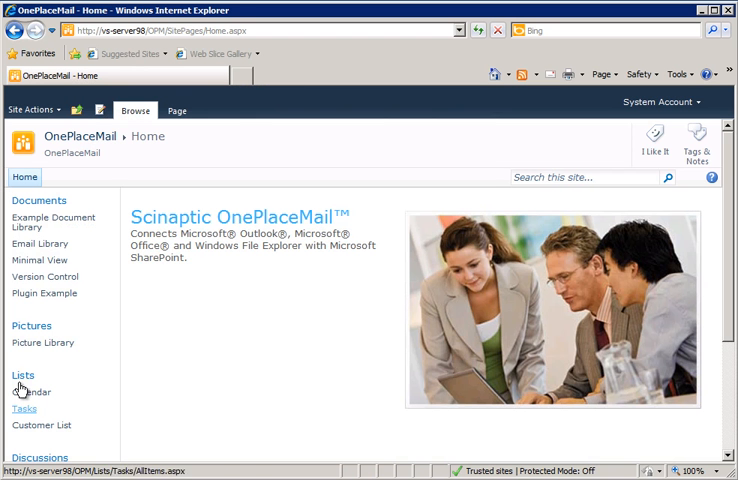
Verify the AGM 2010 picture group and calendar entry, then close the browser.
click(44, 342)
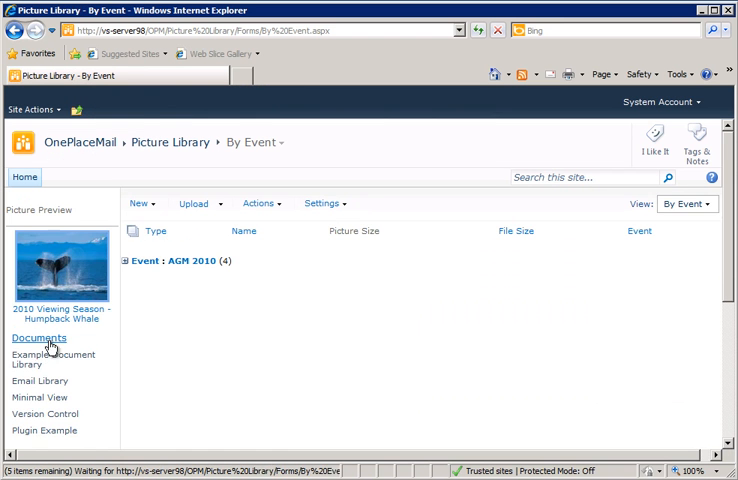
click(137, 261)
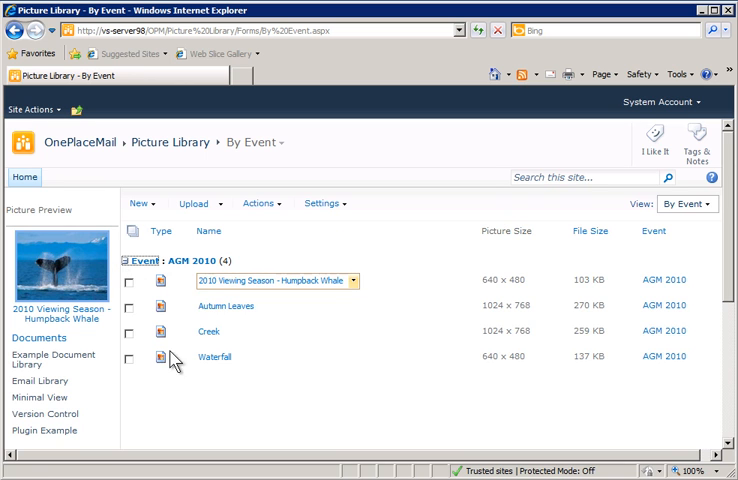
mouse_move(603, 205)
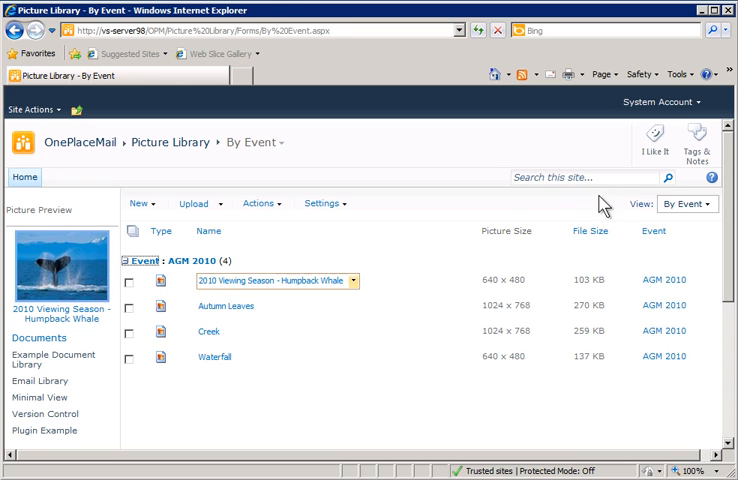
click(687, 203)
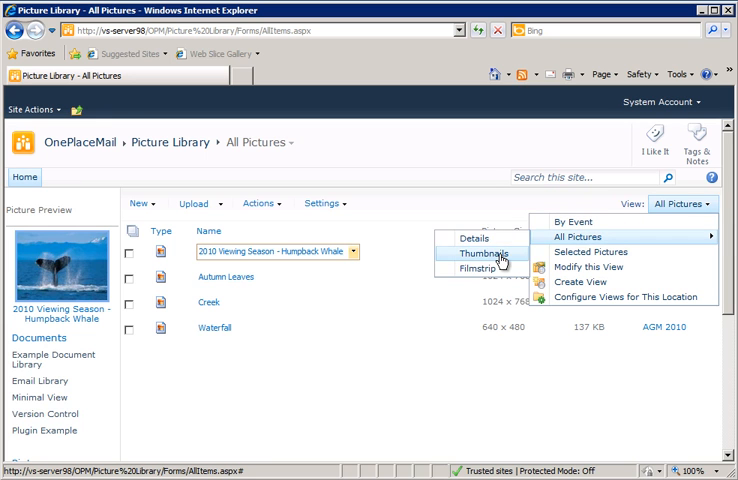
click(489, 253)
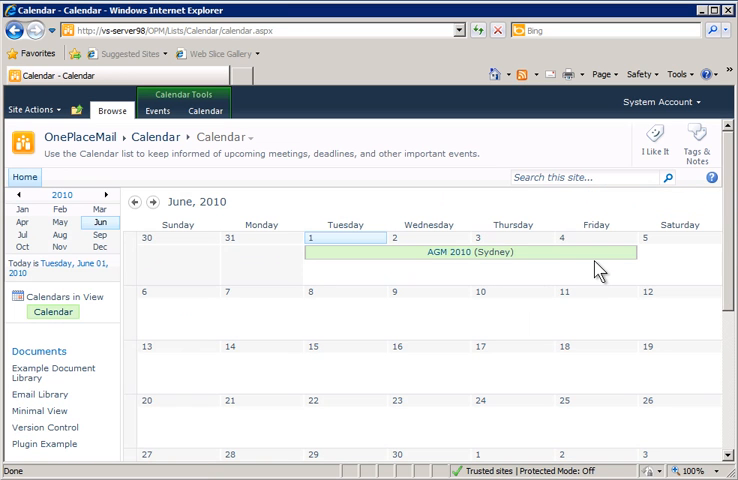
mouse_move(595, 271)
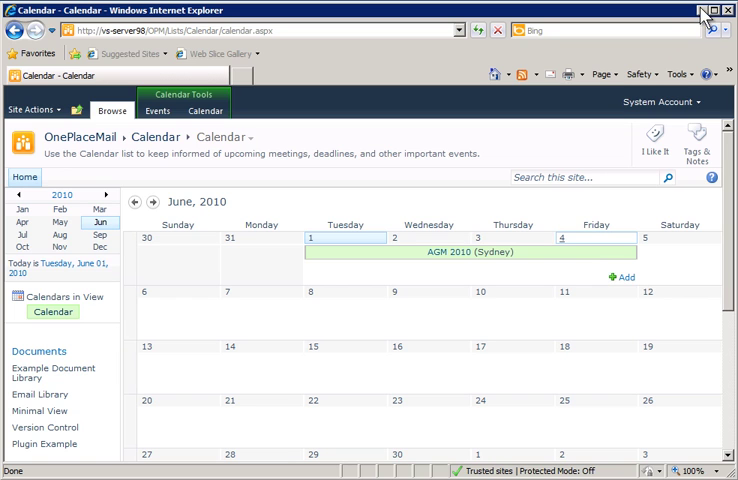
click(724, 8)
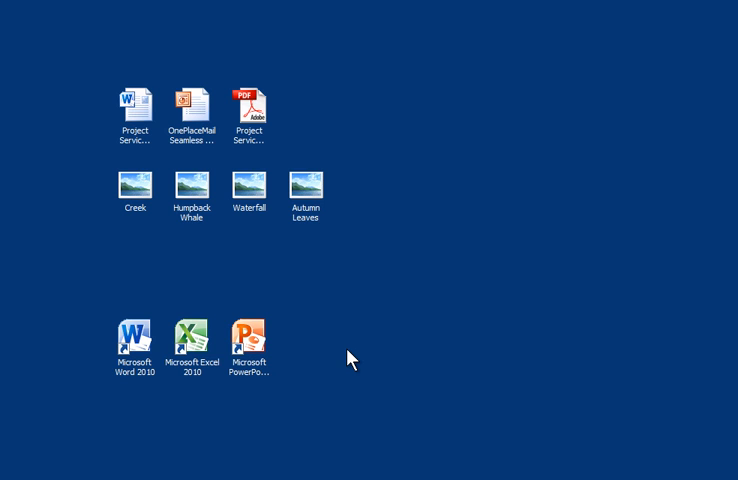
mouse_move(237, 367)
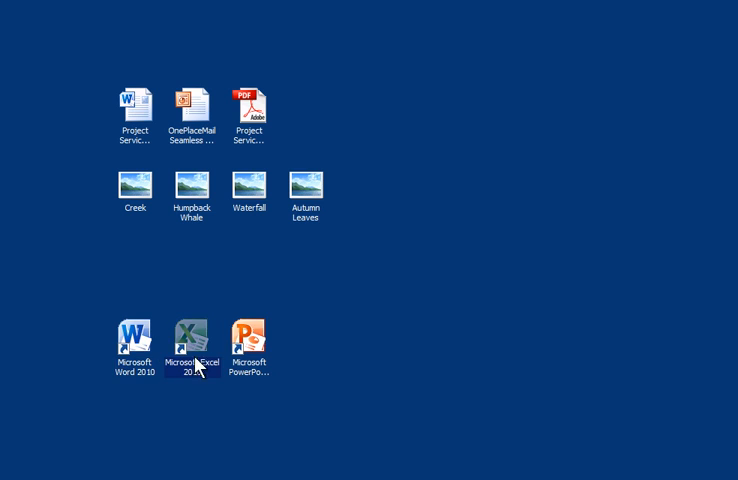
click(248, 337)
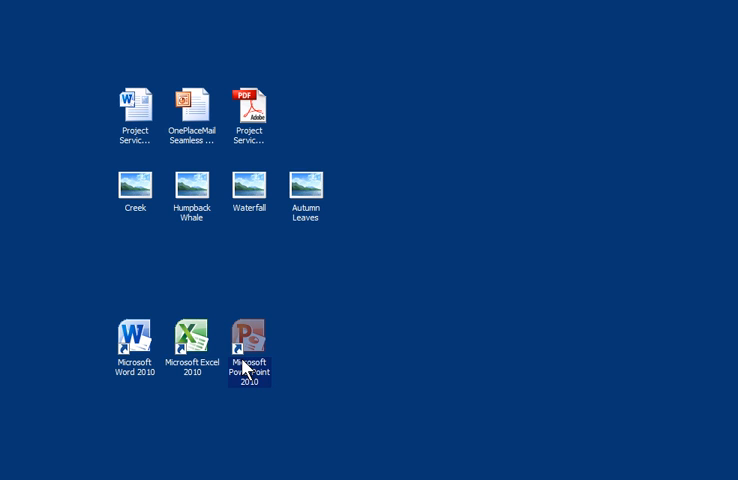
mouse_move(228, 373)
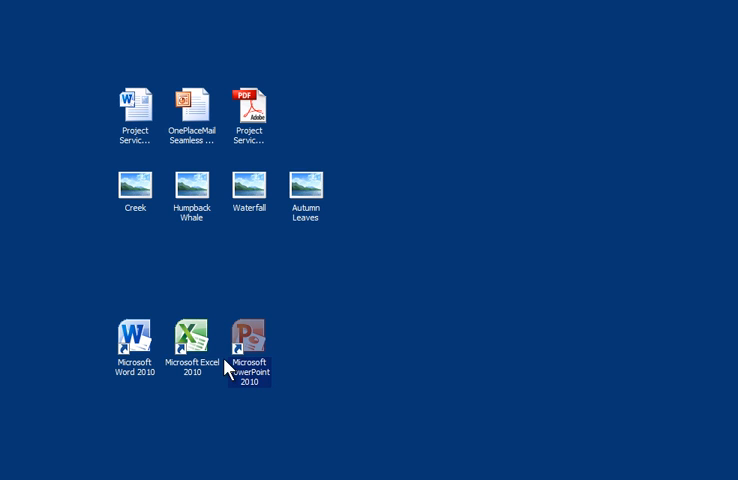
Start Microsoft Word 2010 from its desktop shortcut.
double_click(134, 337)
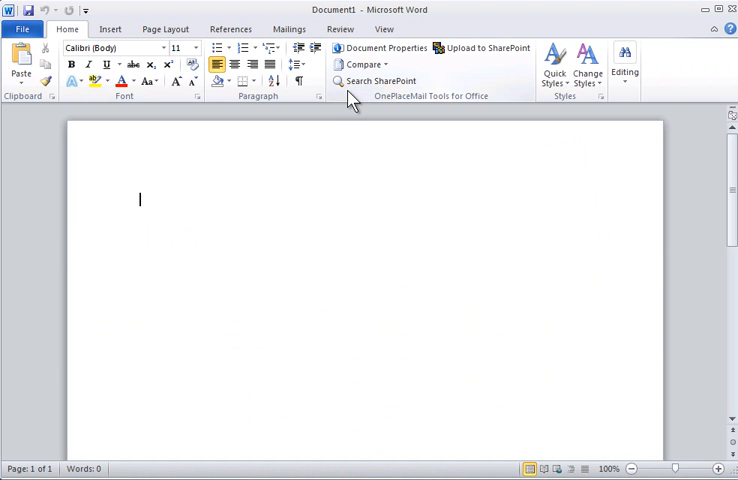
mouse_move(483, 48)
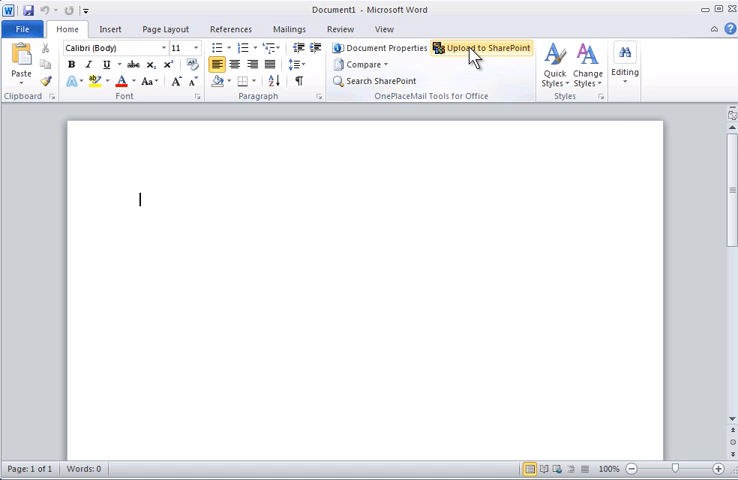
mouse_move(172, 53)
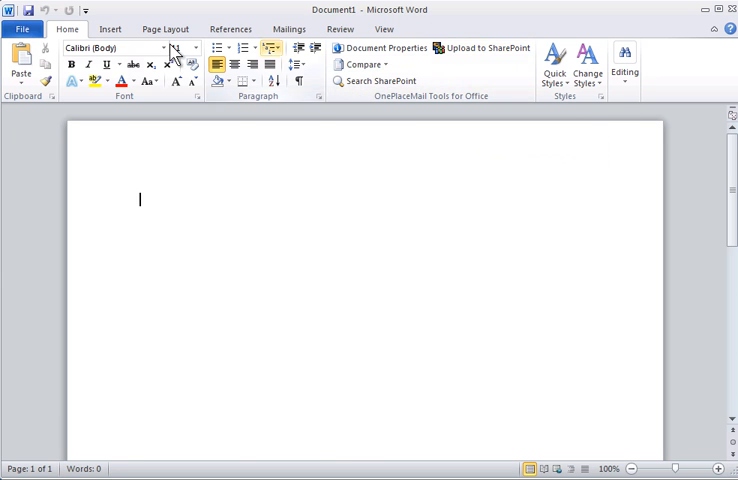
click(23, 28)
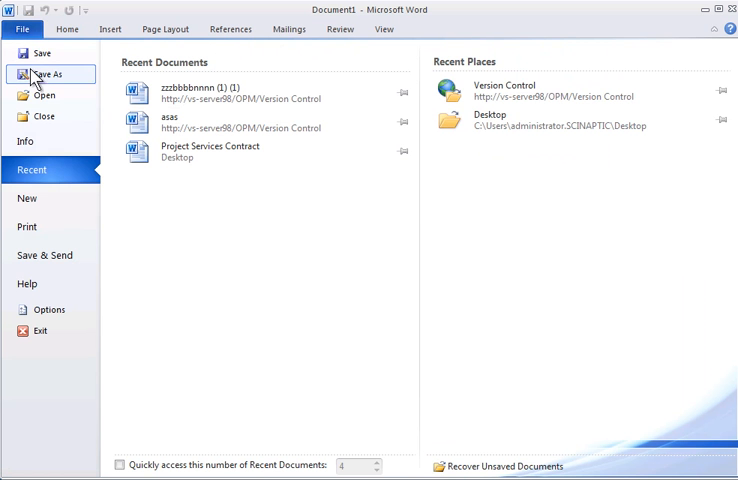
click(45, 255)
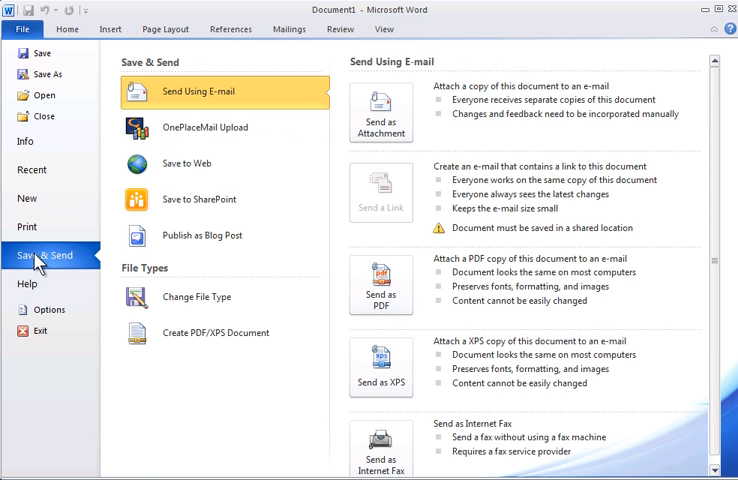
click(205, 127)
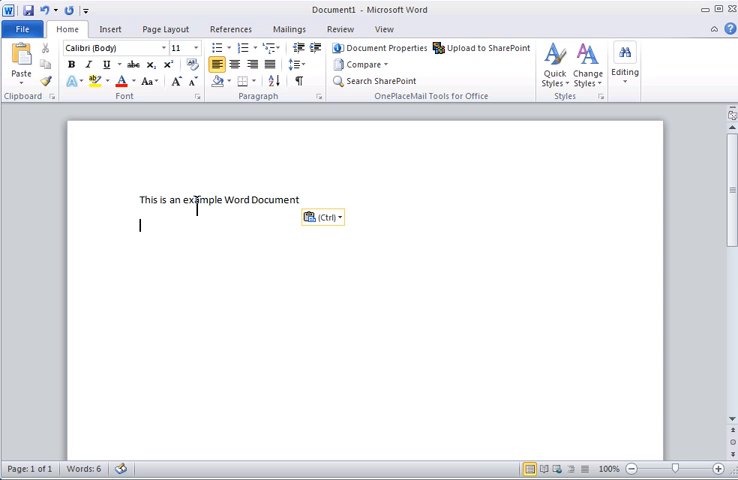
mouse_move(398, 120)
text(C)
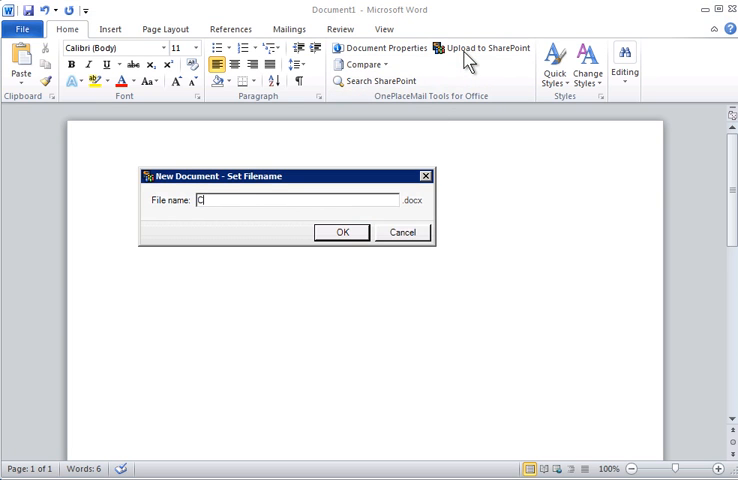
Name the document Contoso for upload and expand the destination library list.
text(ontoso)
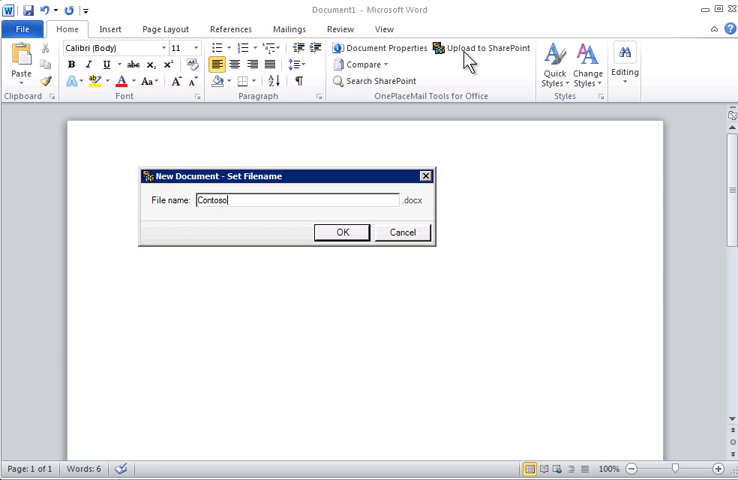
click(341, 232)
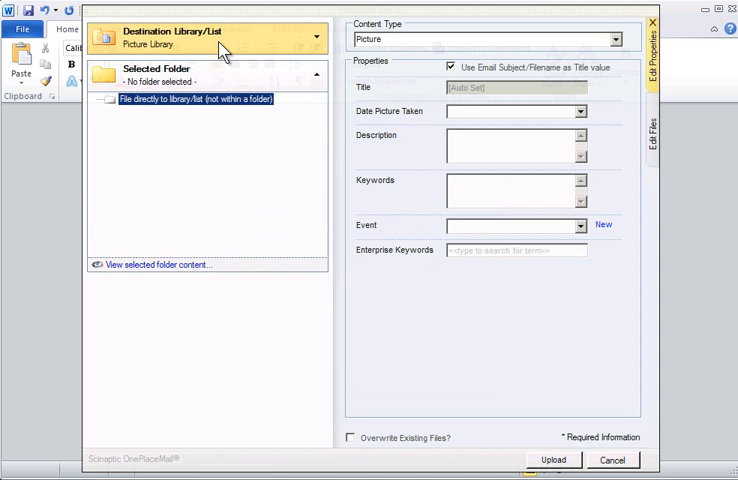
click(318, 36)
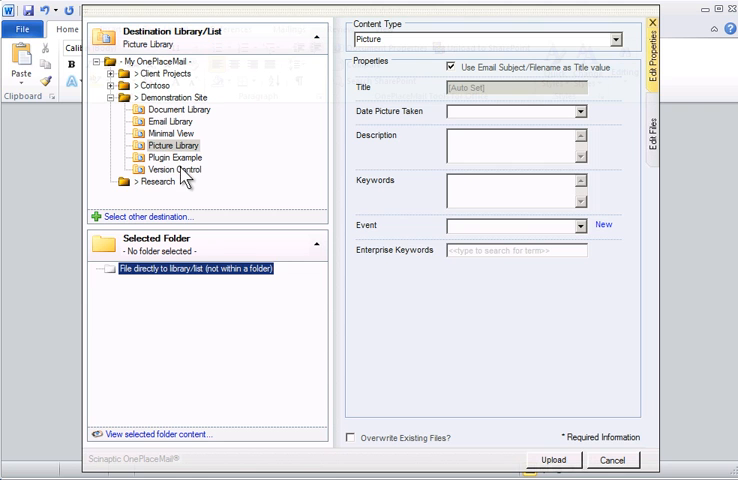
Choose Version Control, add Sydney and Bondi Beach keywords, and upload Contoso.
click(173, 169)
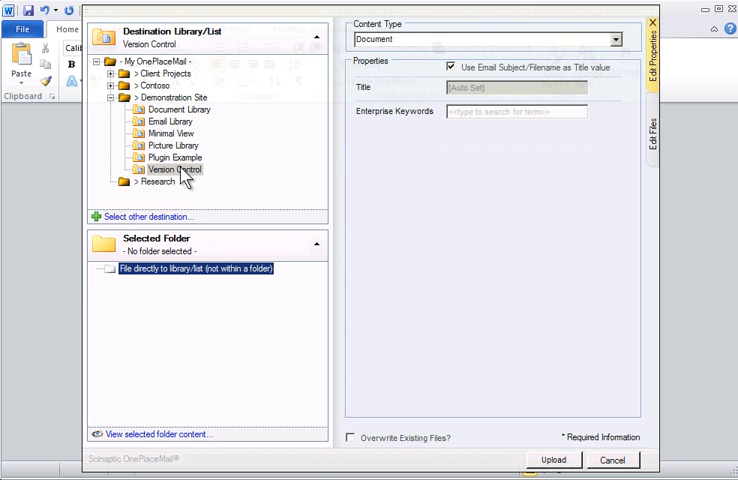
text(sy)
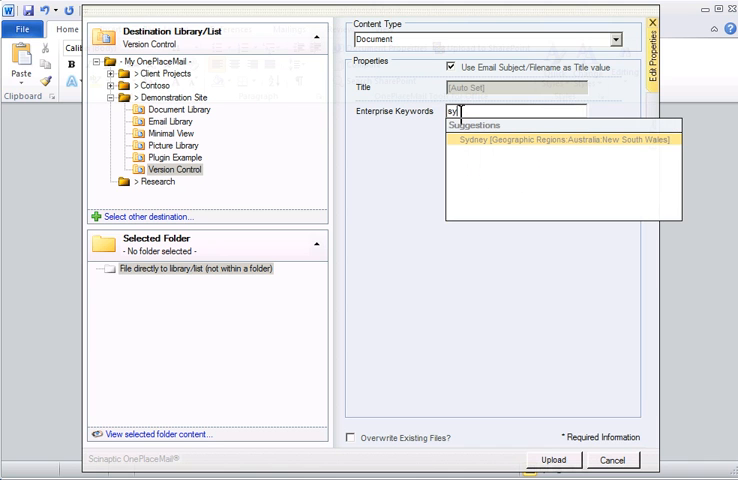
click(560, 151)
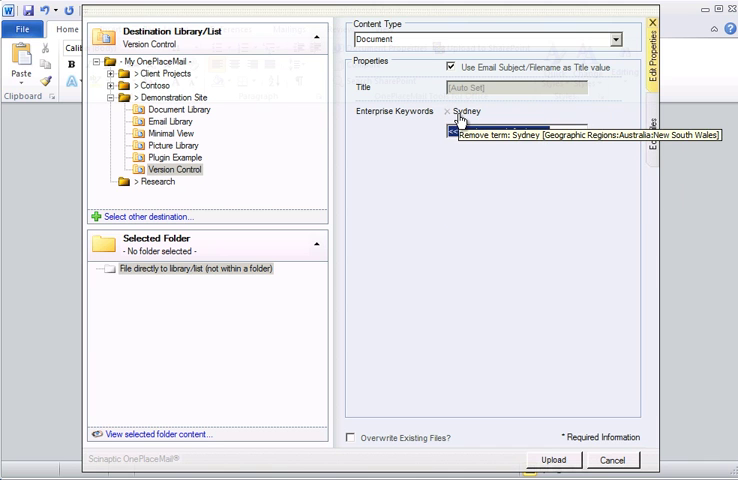
text(bo)
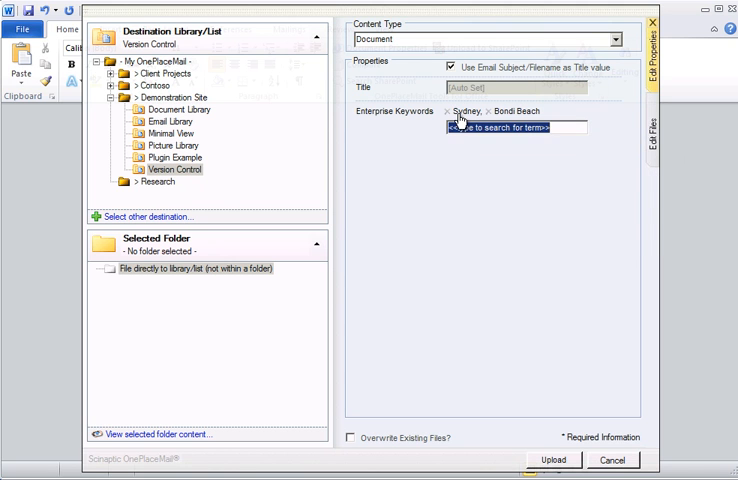
mouse_move(589, 120)
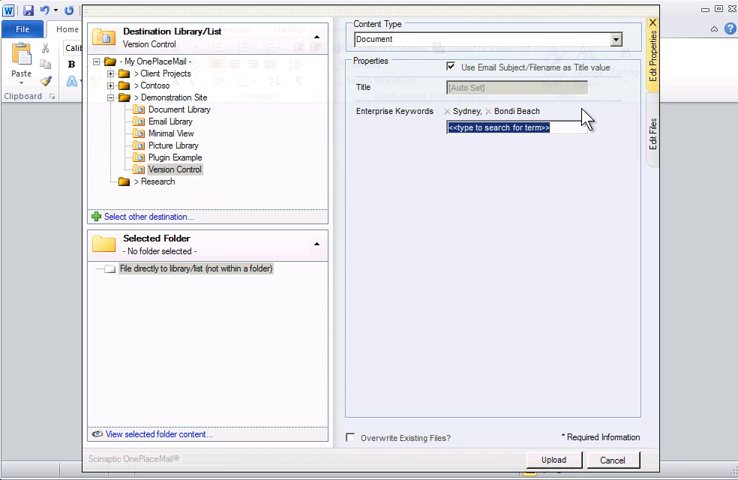
mouse_move(573, 294)
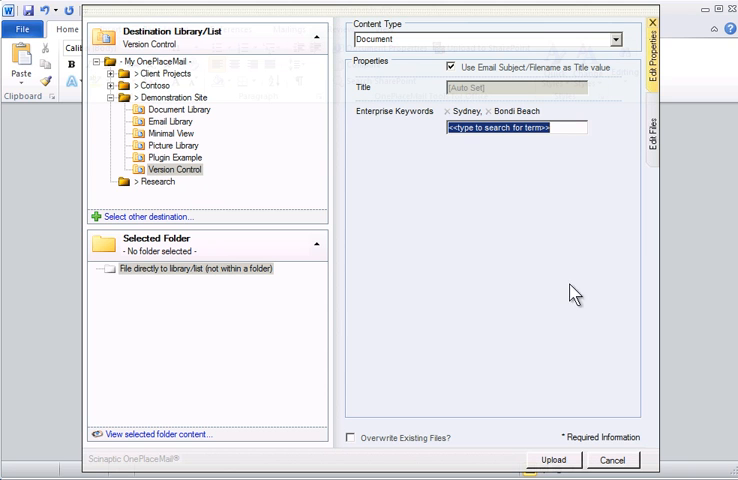
click(553, 459)
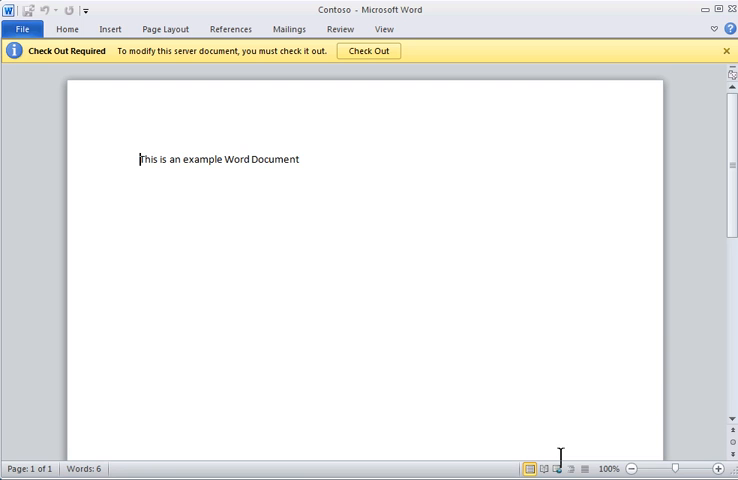
mouse_move(460, 273)
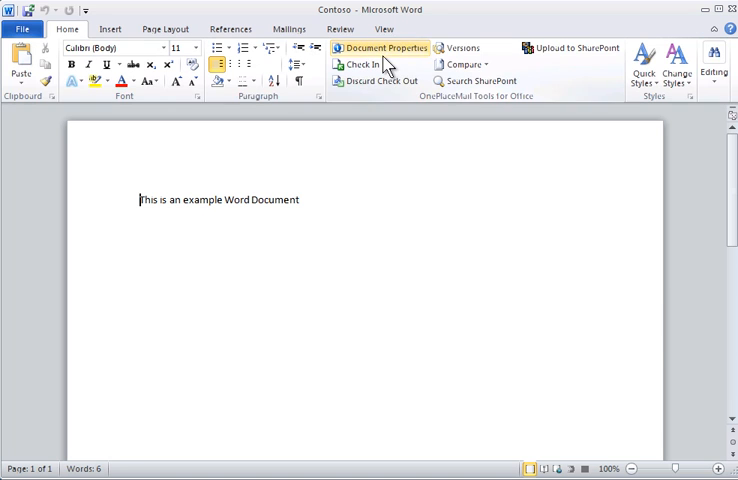
Add 'Some more edits' and check Contoso in with the comment 'Some Comments.'.
text(Some)
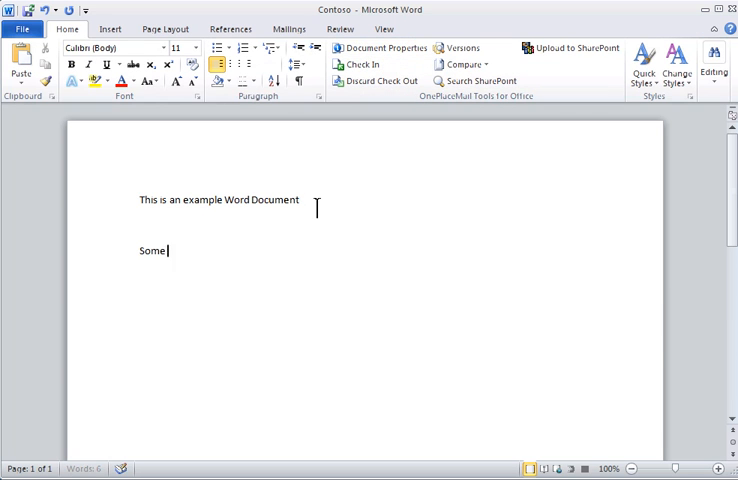
click(373, 64)
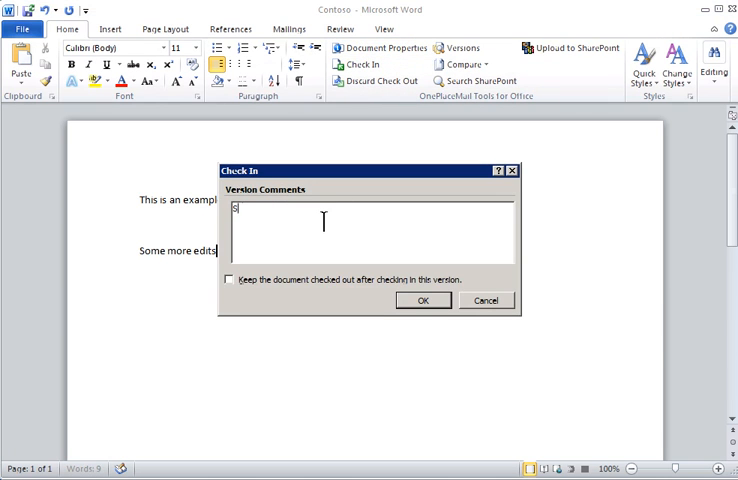
text(Some Comments.)
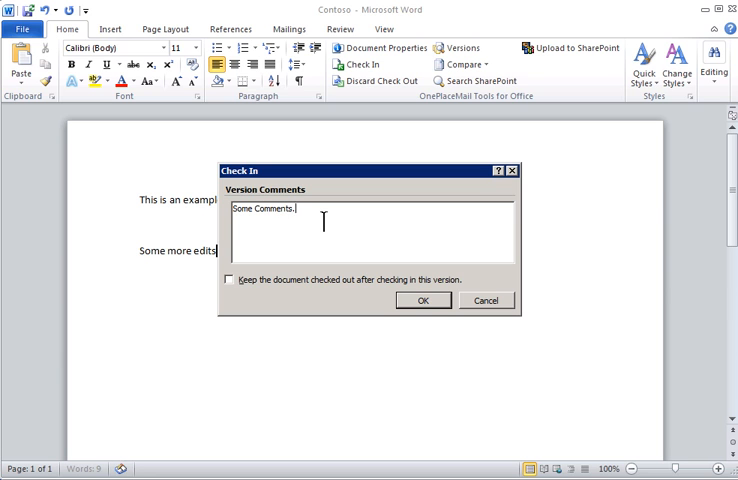
click(422, 300)
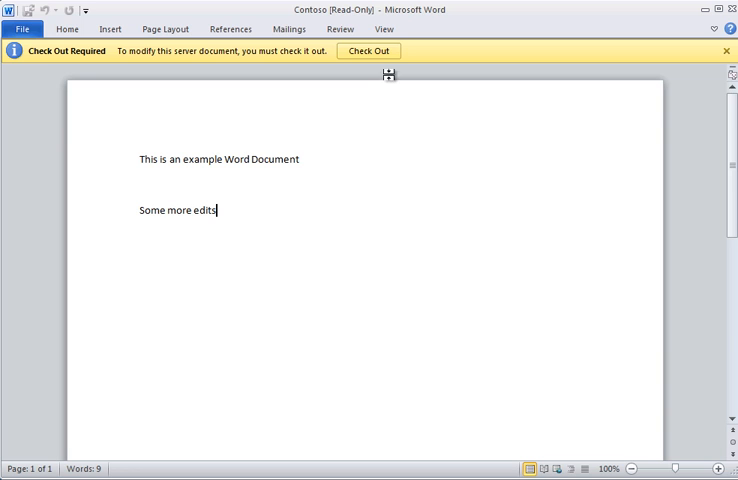
Check out Contoso, end the second line with a period, and check in with 'more comments'.
click(369, 50)
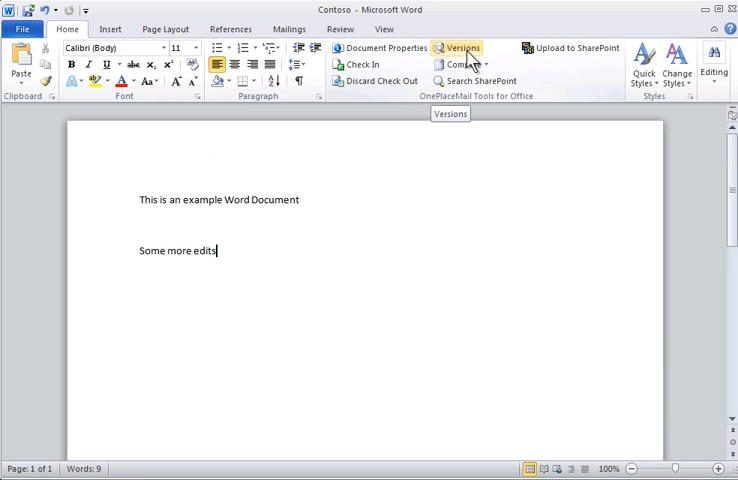
mouse_move(461, 64)
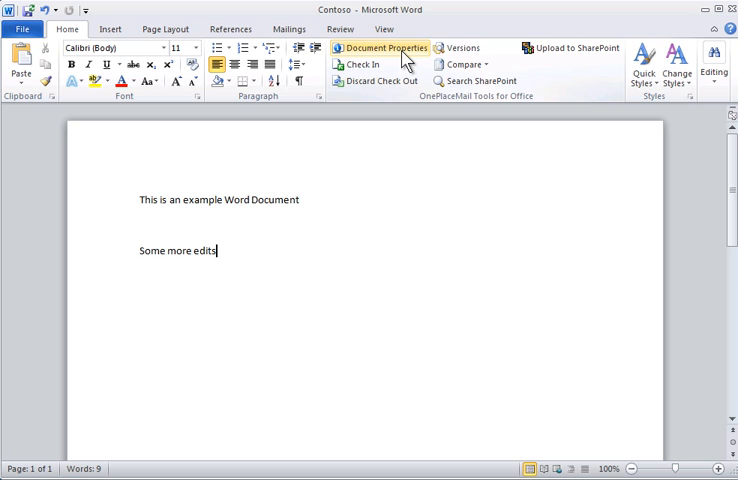
mouse_move(480, 81)
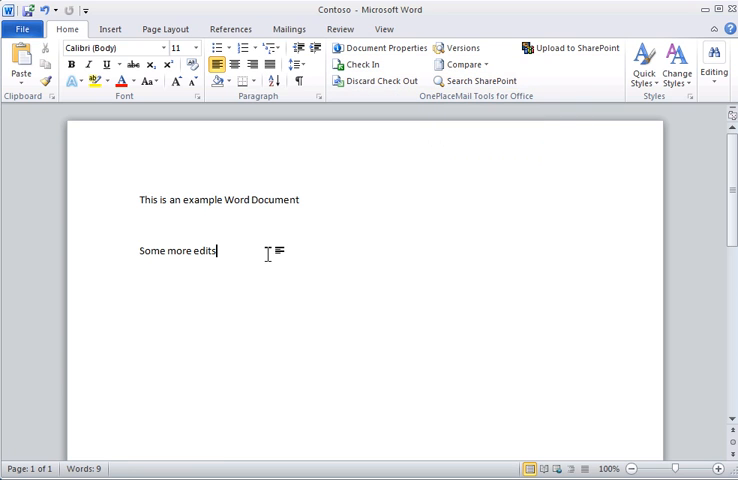
click(373, 64)
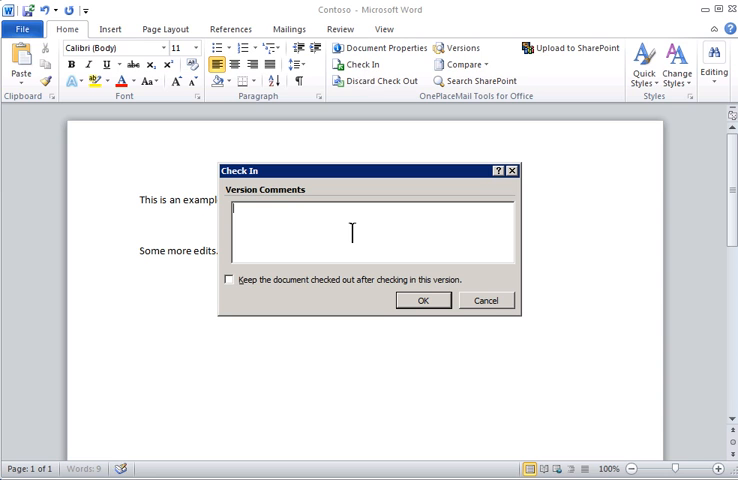
text(more comments)
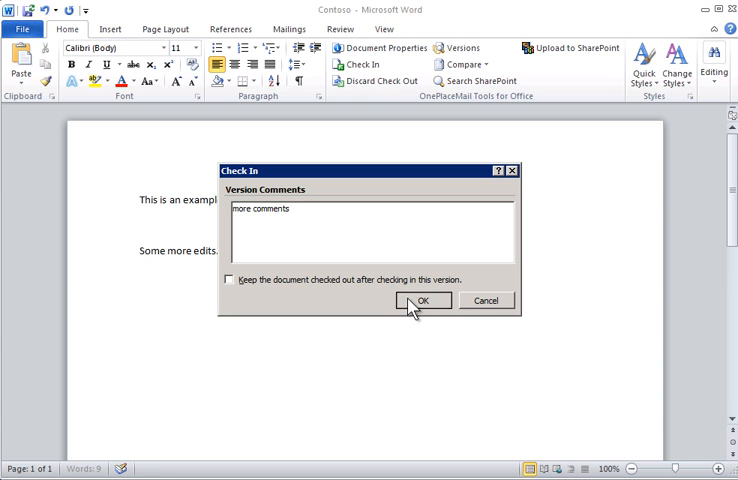
click(421, 300)
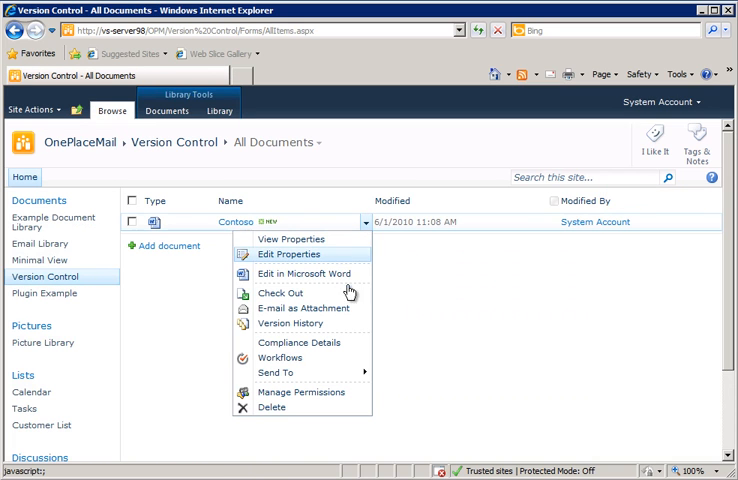
Choose Version History from Contoso's dropdown menu to list its three versions.
click(288, 323)
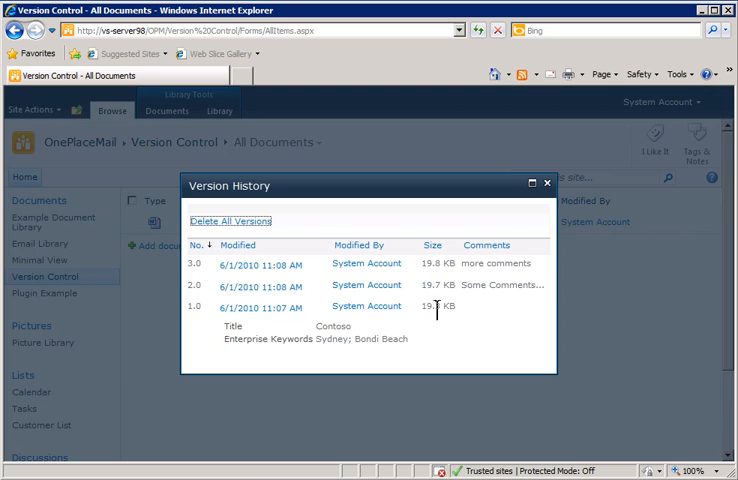